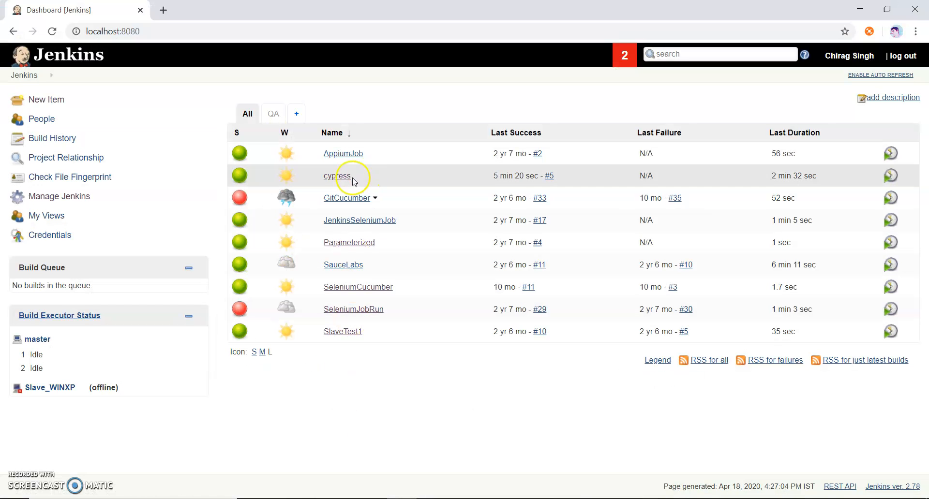
- Start a new item named 'cypress_jenkins' with Freestyle project as its type
{"action": "left_click", "coordinate": [46, 99]}
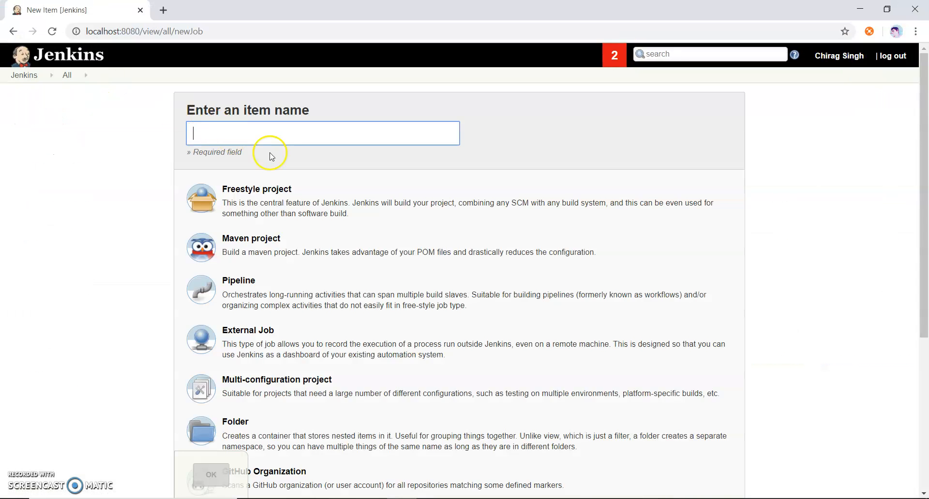
{"action": "type", "text": "cy"}
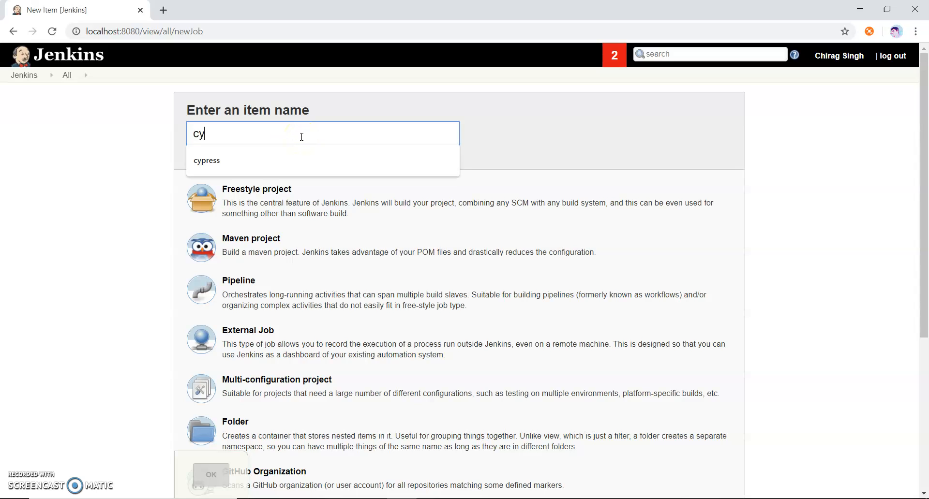
{"action": "type", "text": "press_jenkins"}
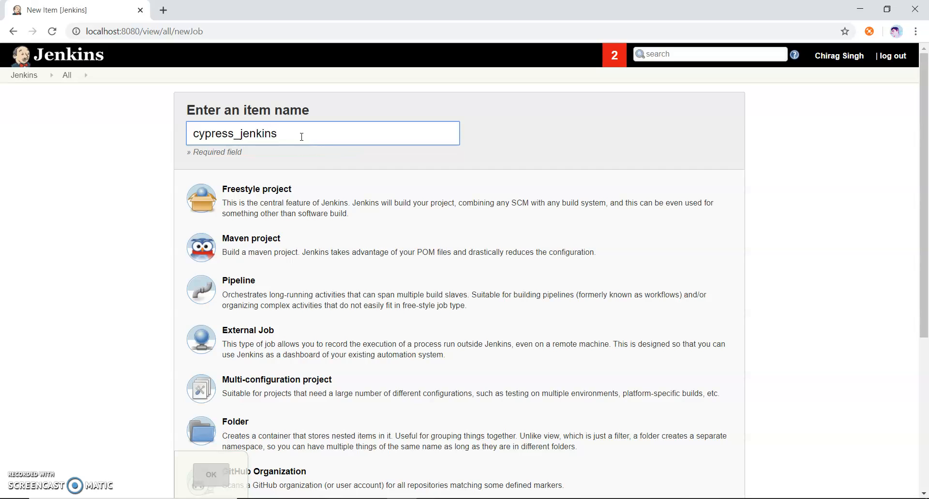
{"action": "left_click", "coordinate": [256, 201]}
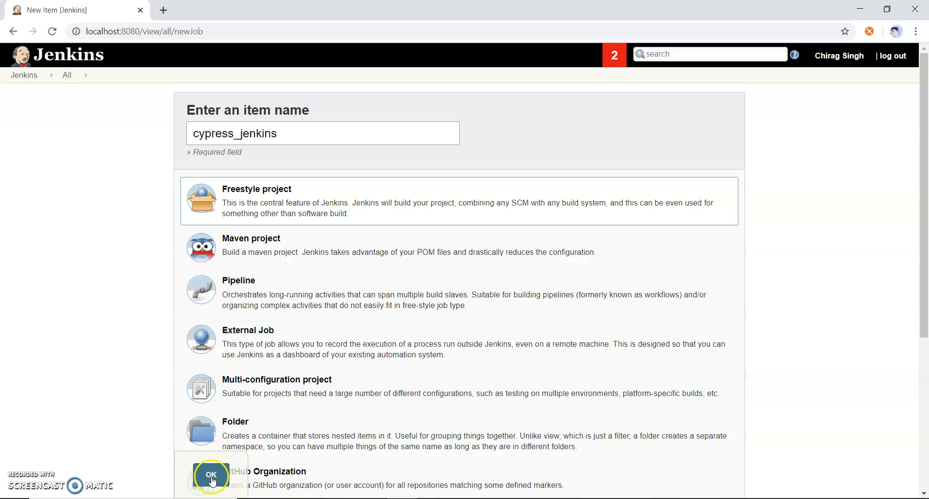
- Add an Execute Windows batch command build step running 'dir' and save the job
{"action": "left_click", "coordinate": [211, 476]}
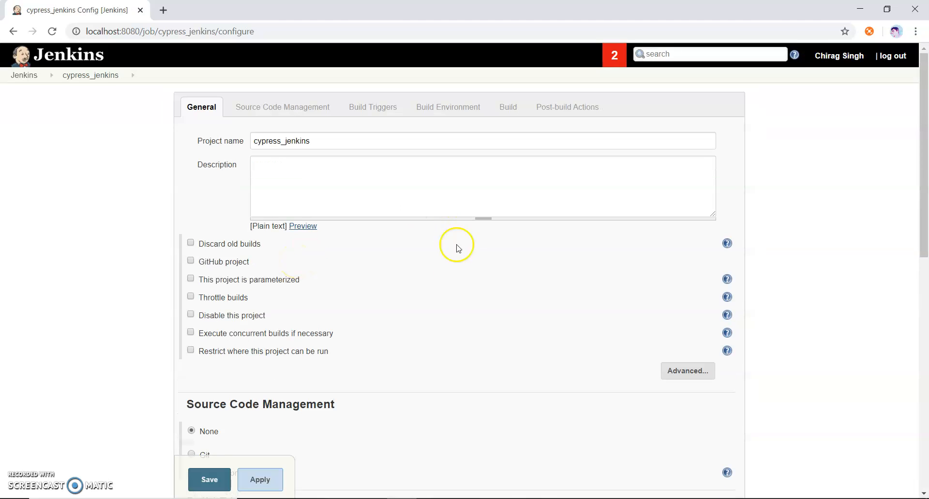
{"action": "mouse_move", "coordinate": [768, 241]}
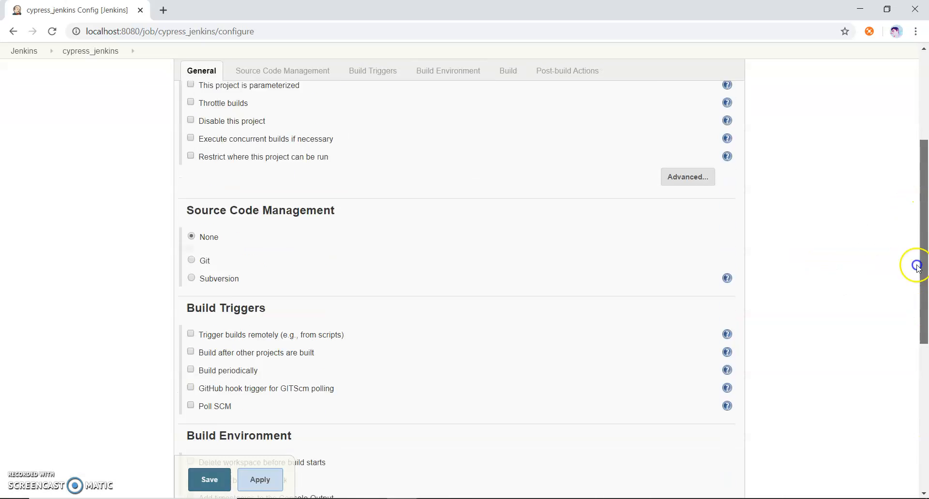
{"action": "left_click", "coordinate": [372, 70]}
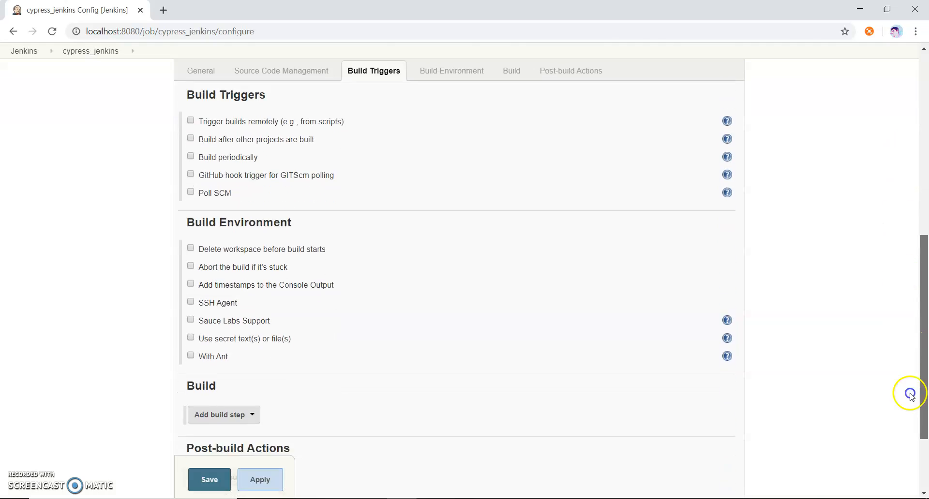
{"action": "left_click", "coordinate": [450, 70]}
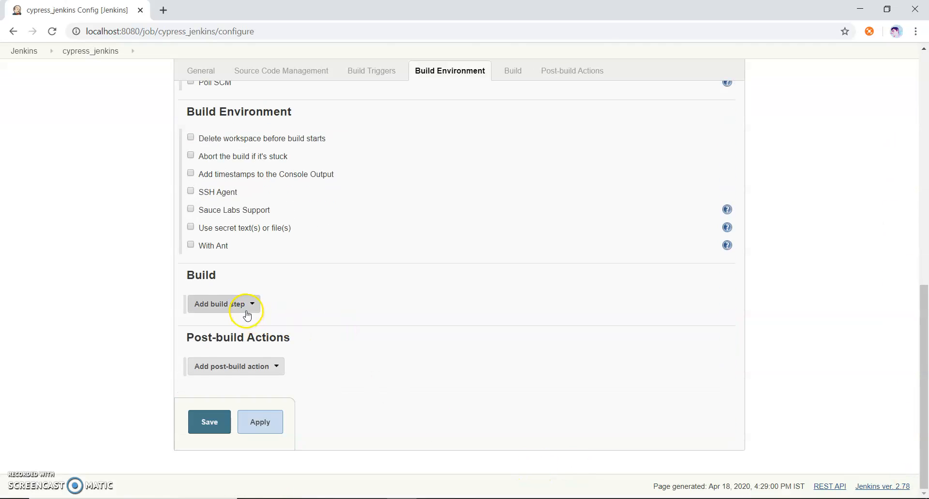
{"action": "left_click", "coordinate": [222, 304]}
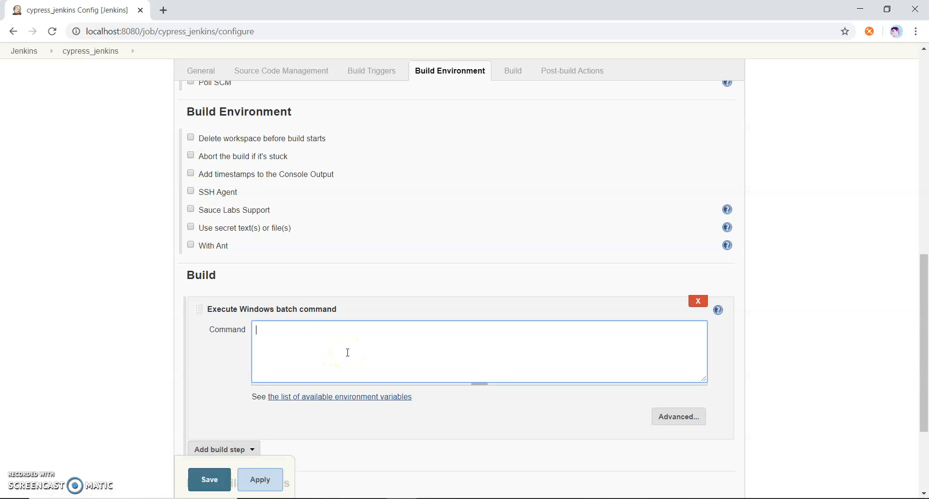
{"action": "type", "text": "dir"}
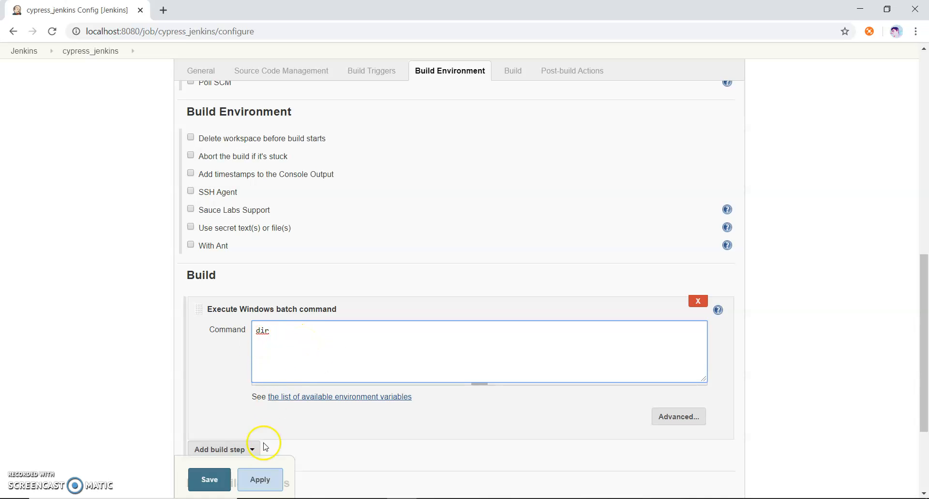
{"action": "left_click", "coordinate": [209, 479]}
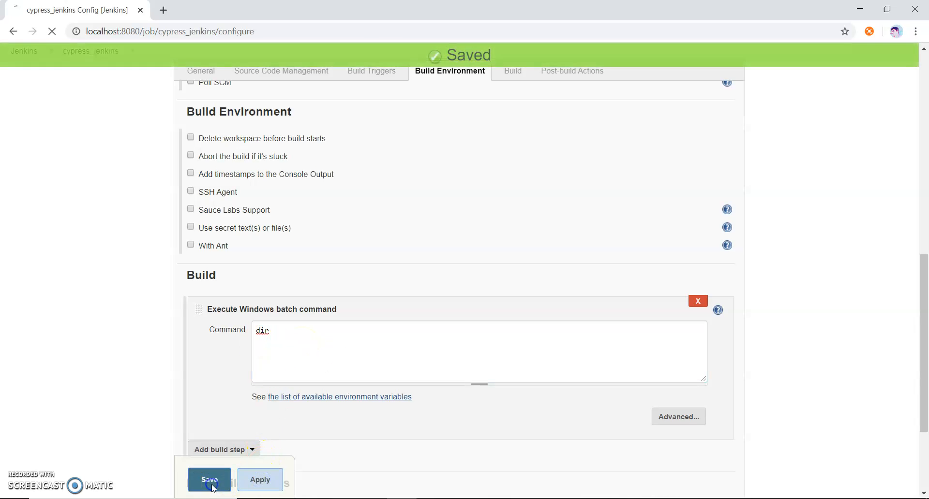
- Run build #1 and select the workspace path in its successful console output
{"action": "left_click", "coordinate": [209, 480]}
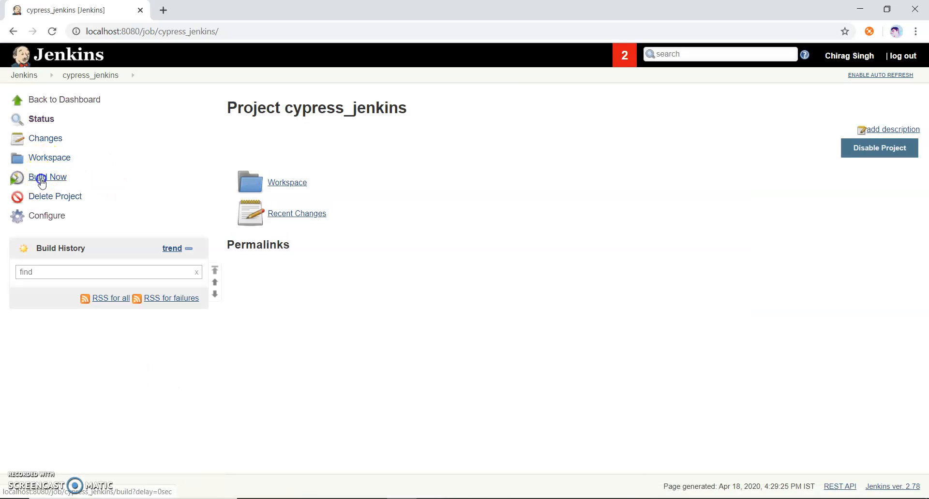
{"action": "left_click", "coordinate": [48, 177]}
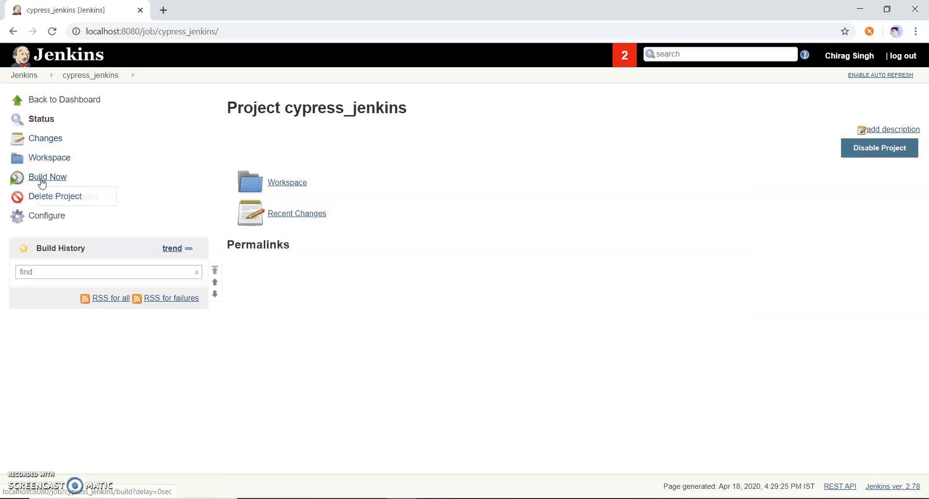
{"action": "left_click", "coordinate": [48, 177]}
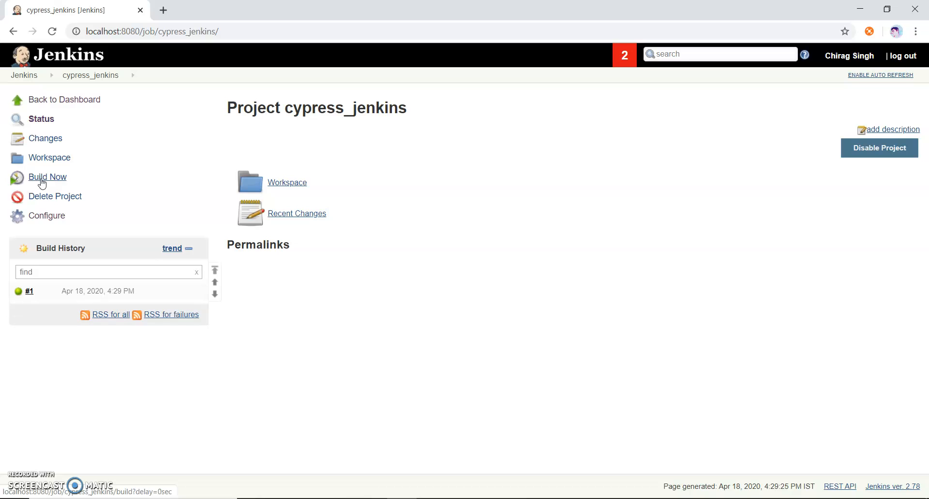
{"action": "left_click", "coordinate": [48, 177]}
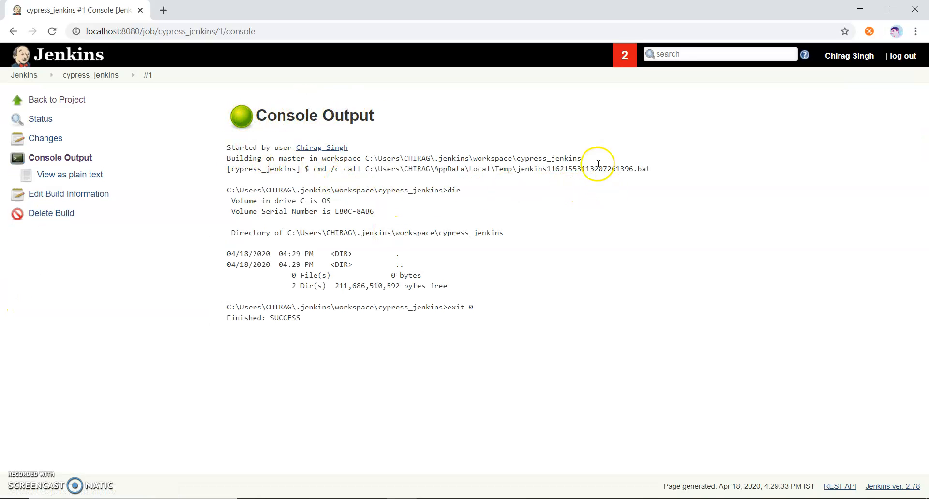
{"action": "left_click_drag", "start_coordinate": [370, 158], "coordinate": [581, 158]}
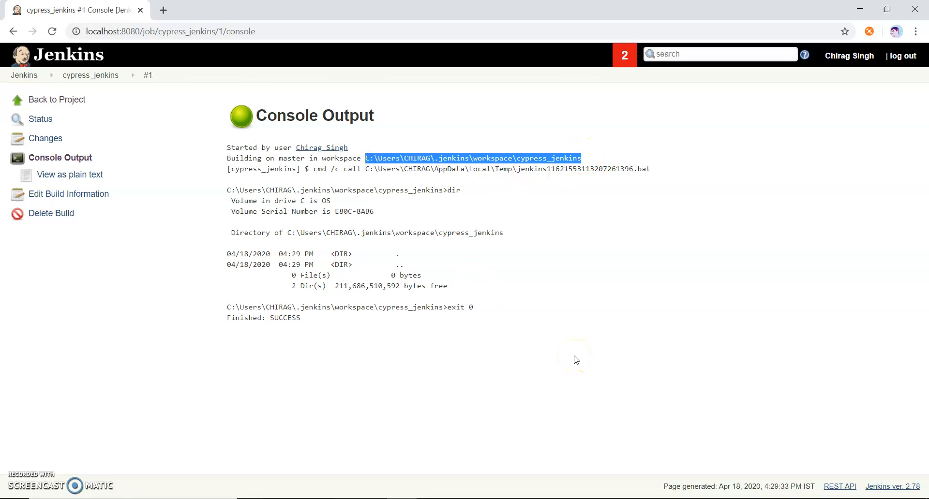
{"action": "mouse_move", "coordinate": [414, 407]}
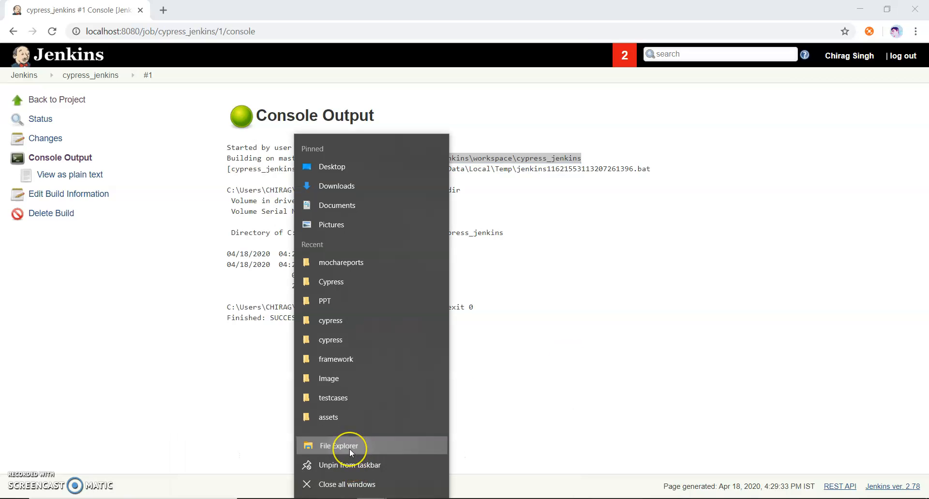
- Open the cypress_jenkins workspace folder in a new File Explorer window and confirm it's empty
{"action": "left_click", "coordinate": [342, 446]}
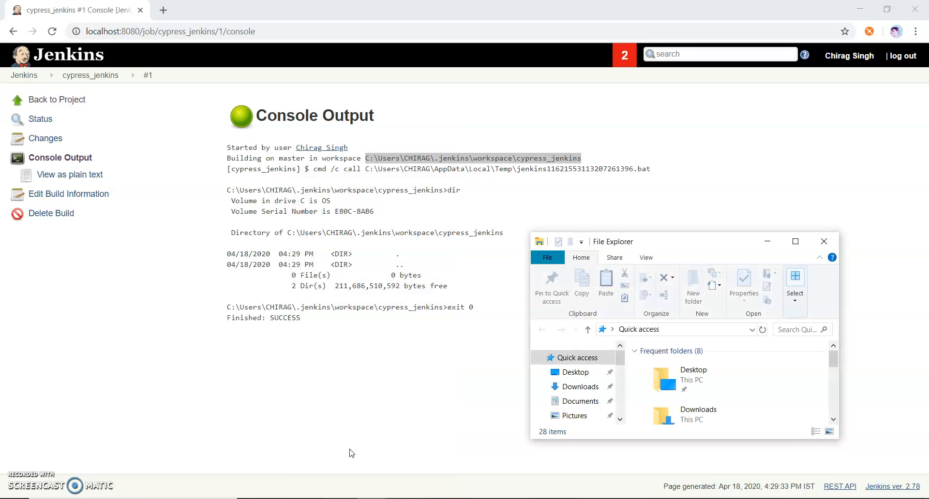
{"action": "left_click", "coordinate": [795, 242]}
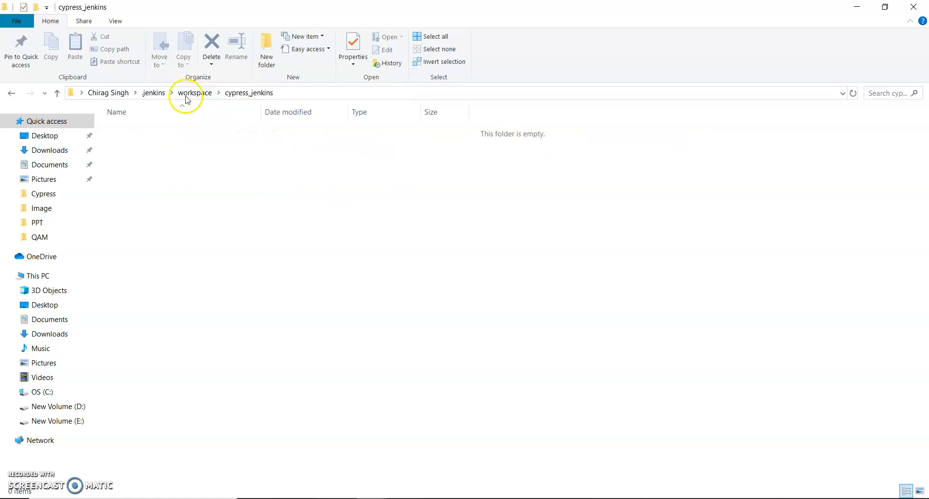
{"action": "left_click", "coordinate": [195, 93]}
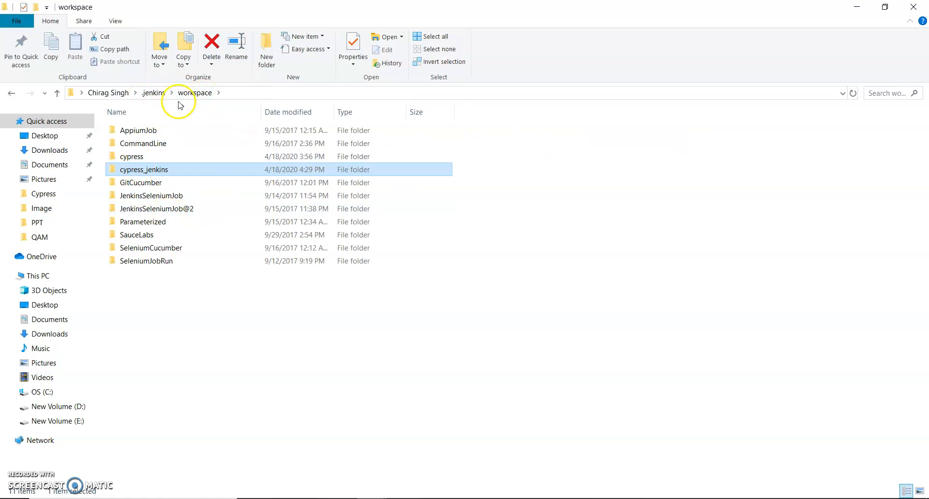
{"action": "double_click", "coordinate": [144, 170]}
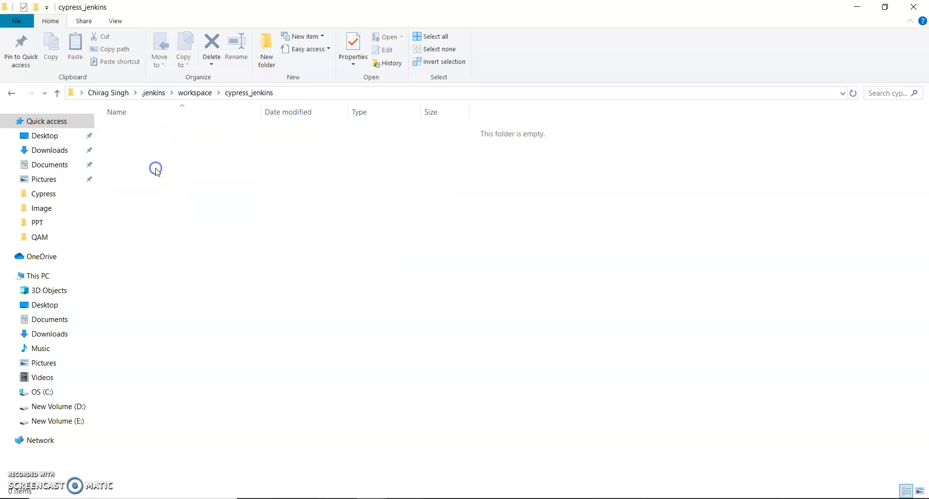
{"action": "mouse_move", "coordinate": [268, 133]}
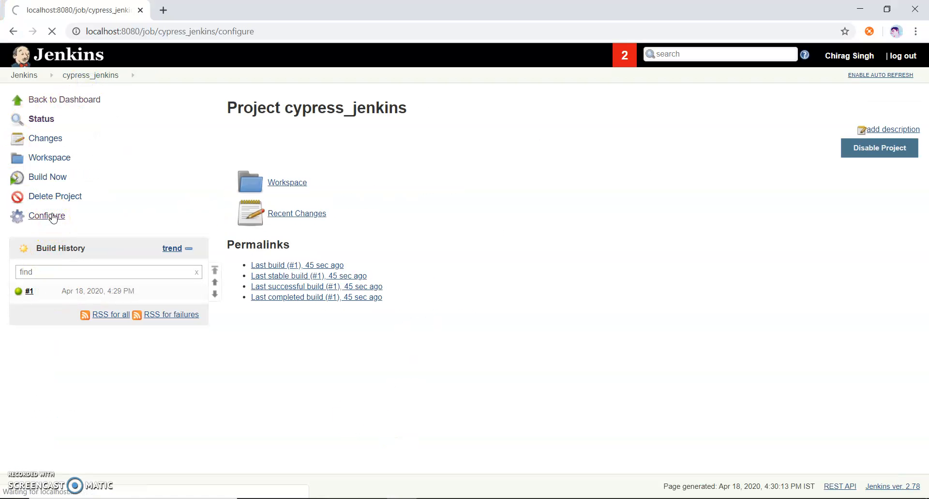
- Copy the cypress folder, package, package-lock, jsconfig and xunit files into the workspace
{"action": "left_click", "coordinate": [46, 216]}
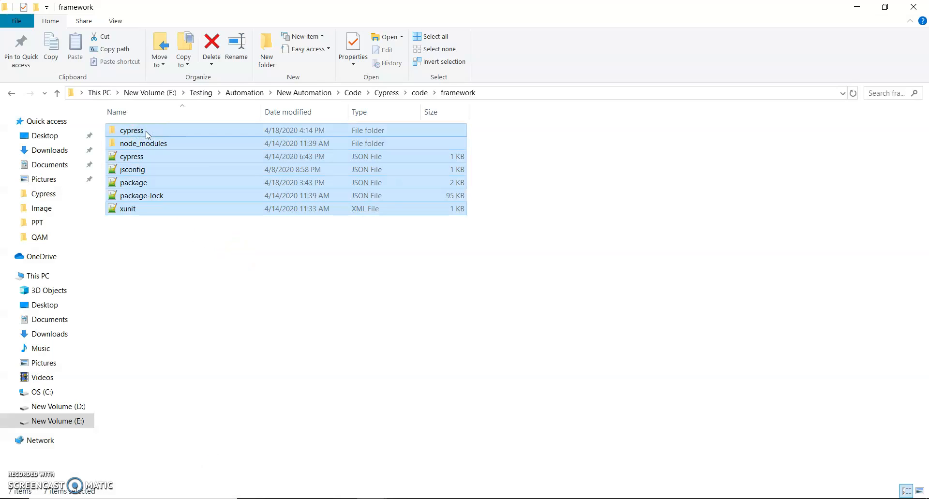
{"action": "mouse_move", "coordinate": [152, 149]}
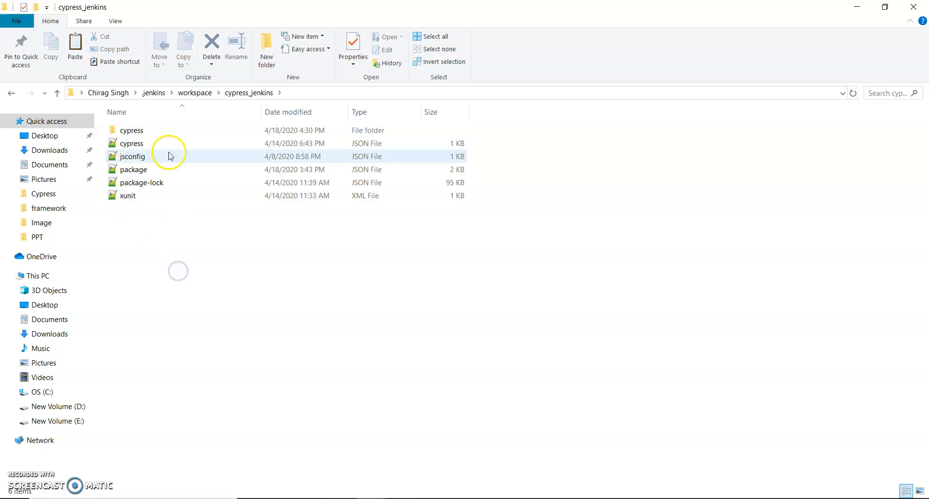
{"action": "left_click", "coordinate": [204, 298]}
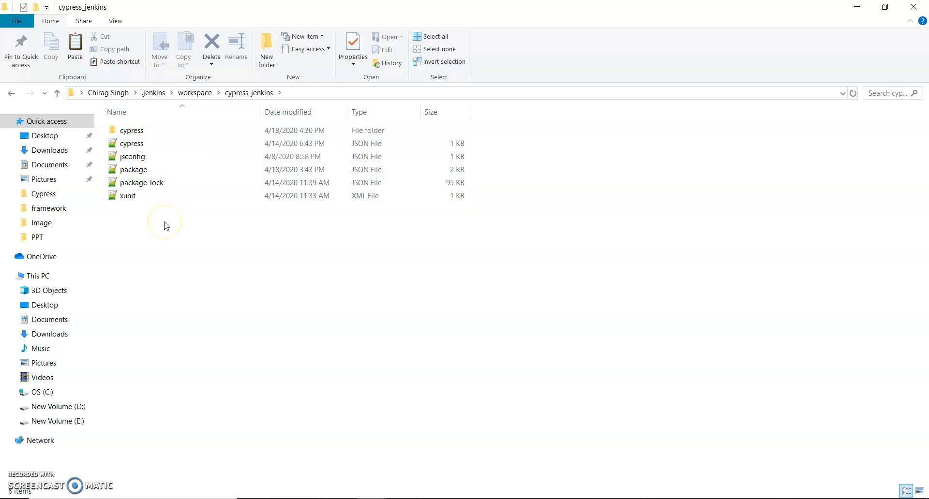
{"action": "left_click", "coordinate": [132, 143]}
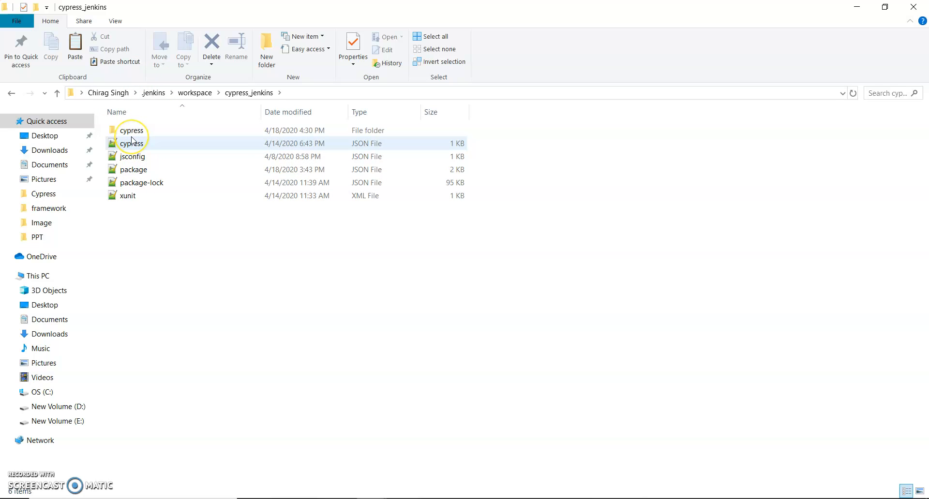
{"action": "mouse_move", "coordinate": [131, 130]}
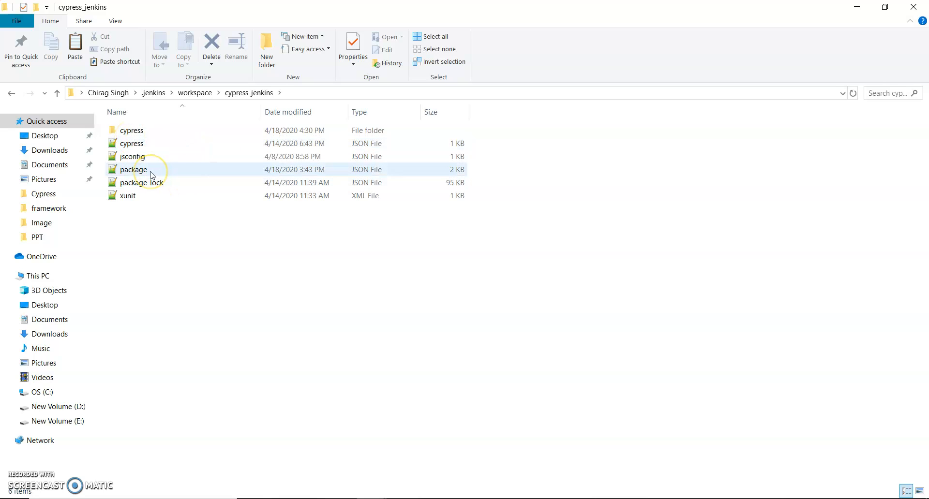
{"action": "mouse_move", "coordinate": [134, 170]}
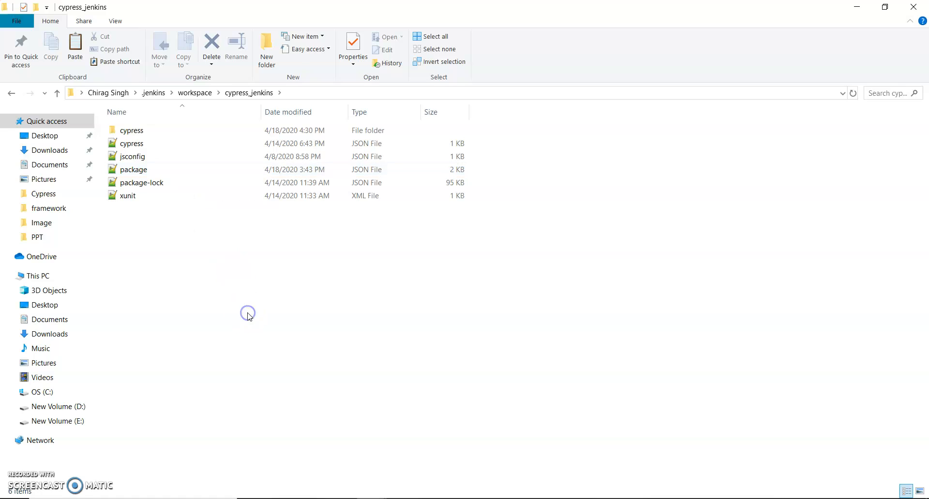
{"action": "mouse_move", "coordinate": [249, 316]}
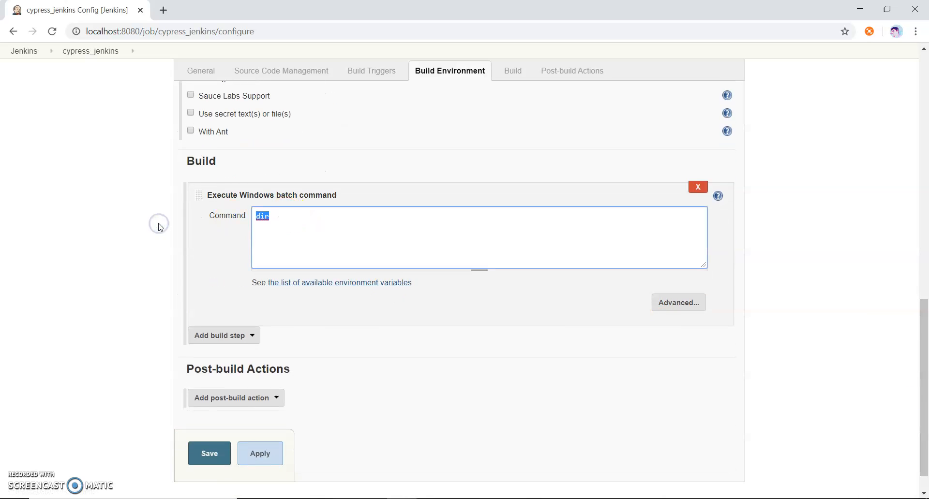
- Enter 'npm install && npm run test' as the batch command, then highlight both parts
{"action": "type", "text": "npm"}
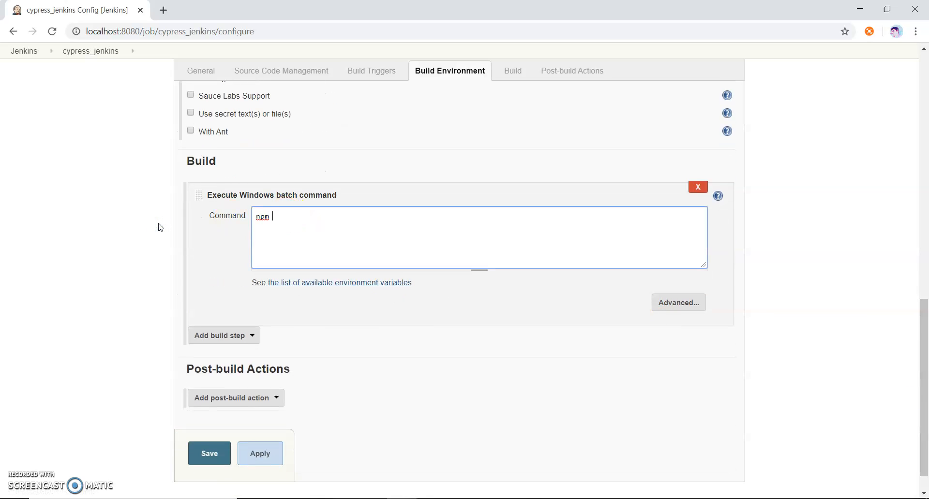
{"action": "type", "text": "install"}
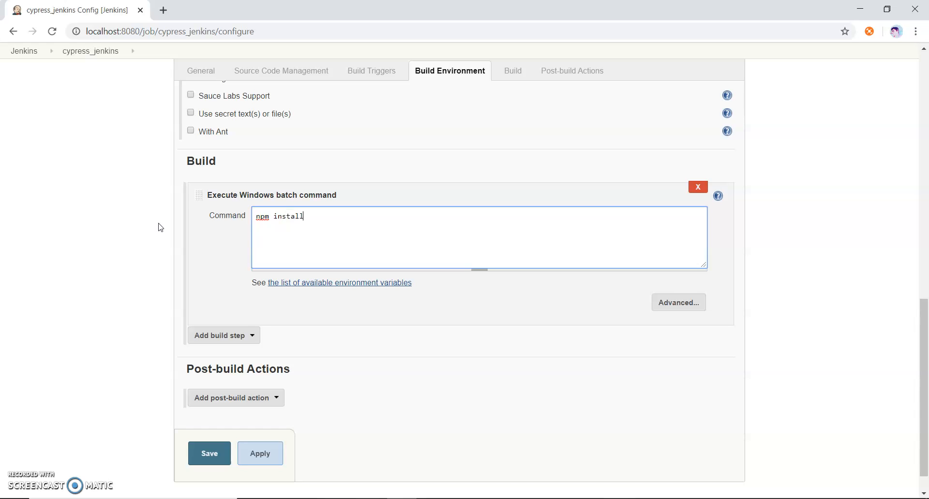
{"action": "type", "text": "&"}
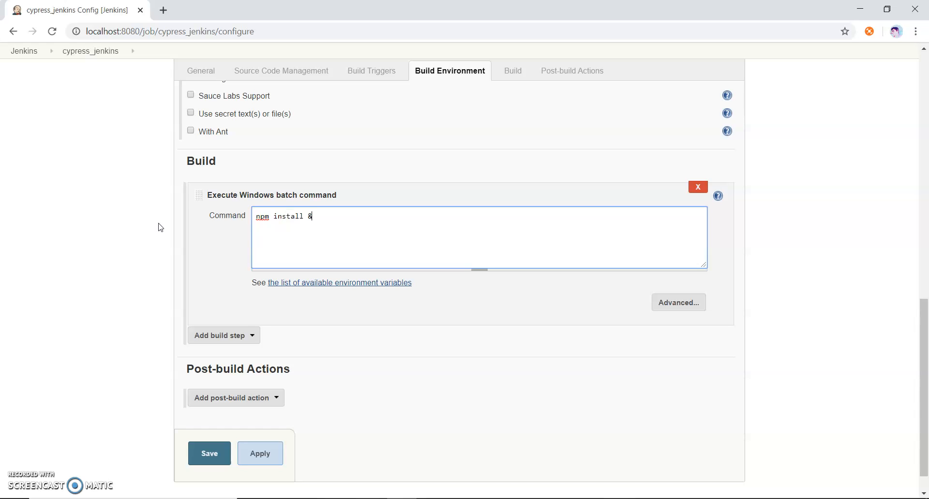
{"action": "type", "text": "& i"}
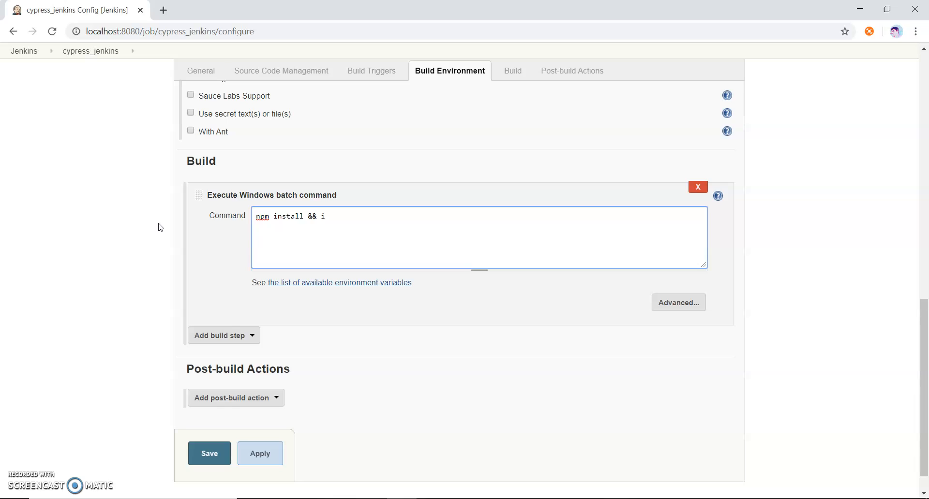
{"action": "type", "text": "npm r"}
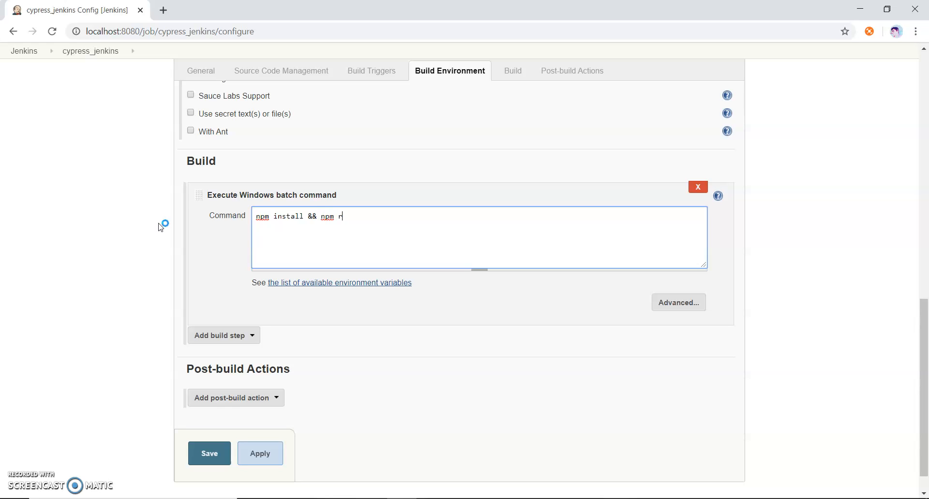
{"action": "type", "text": "un test"}
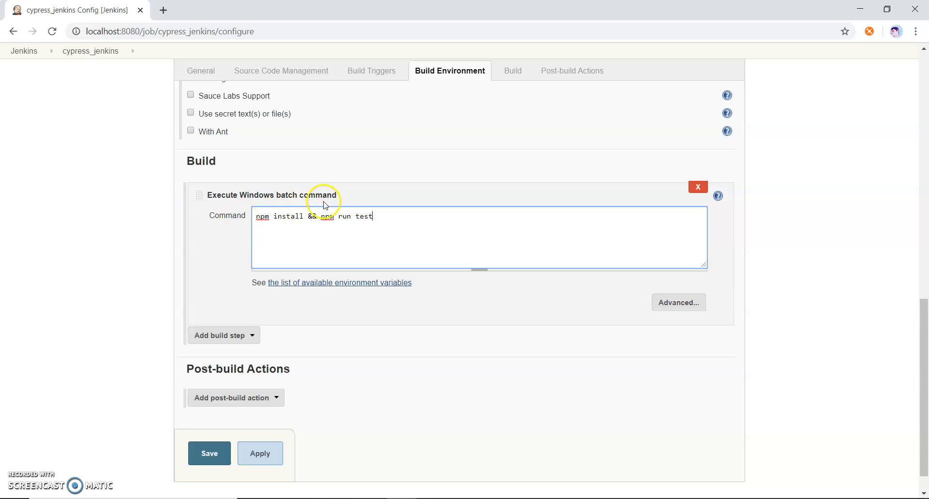
{"action": "double_click", "coordinate": [346, 216]}
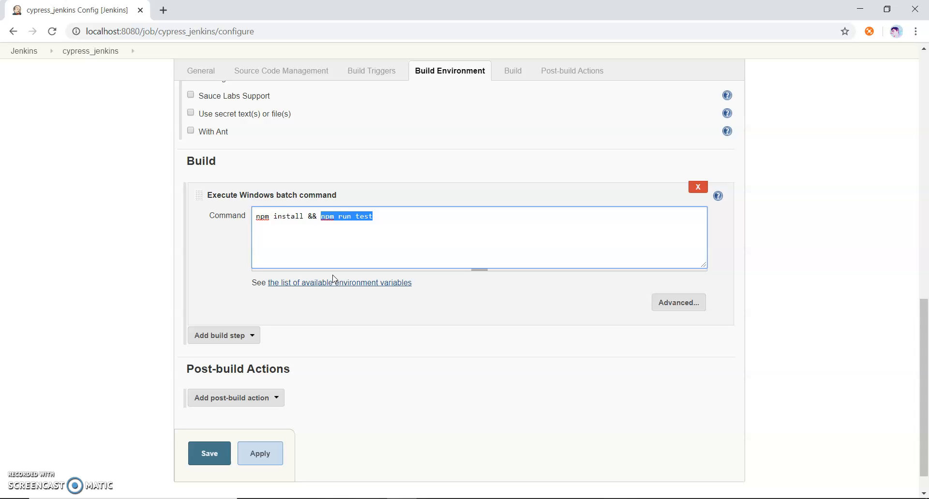
{"action": "left_click", "coordinate": [307, 219]}
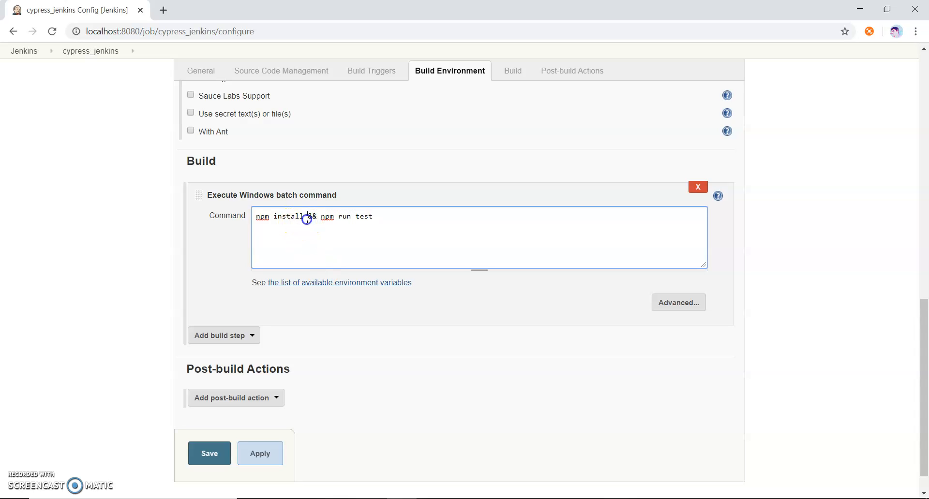
{"action": "double_click", "coordinate": [279, 216]}
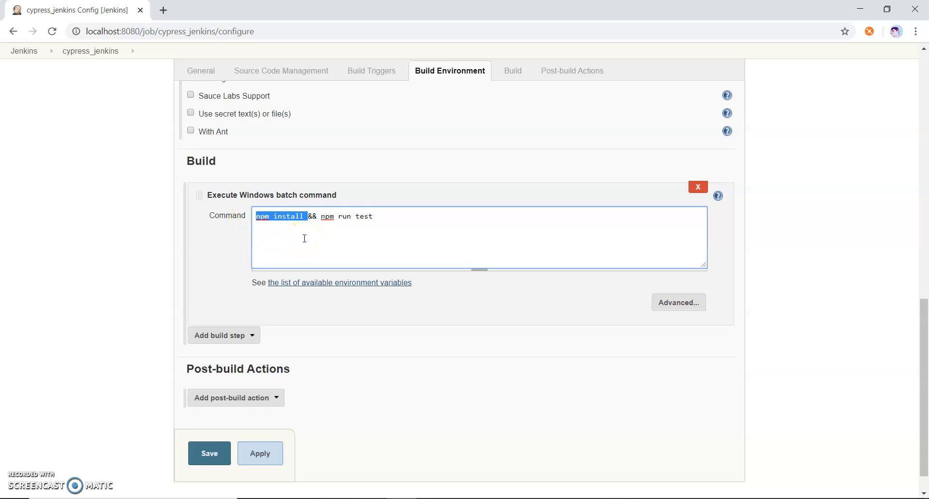
{"action": "mouse_move", "coordinate": [273, 427]}
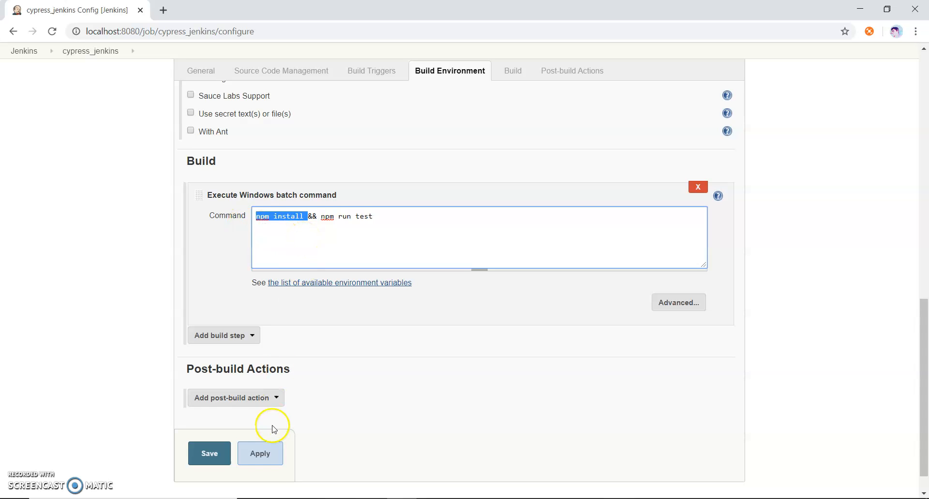
- Save the updated cypress_jenkins configuration and trigger build #2
{"action": "left_click", "coordinate": [259, 453]}
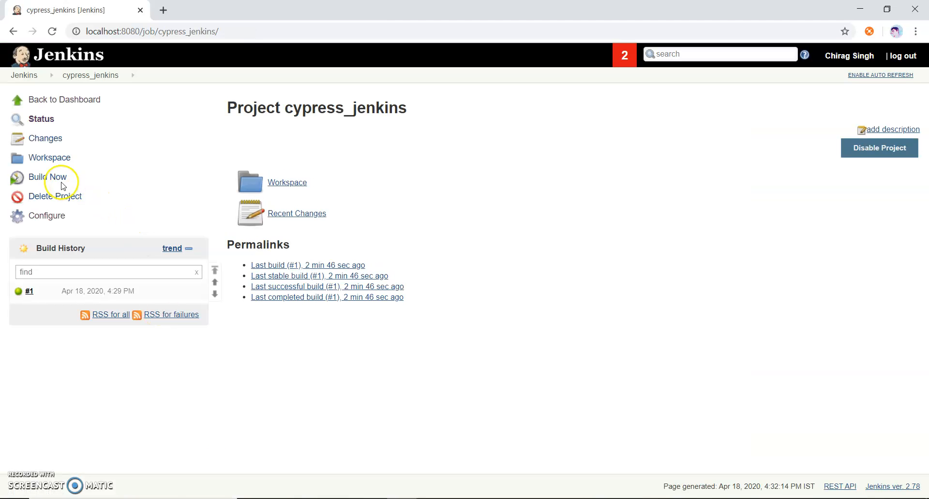
{"action": "left_click", "coordinate": [47, 176]}
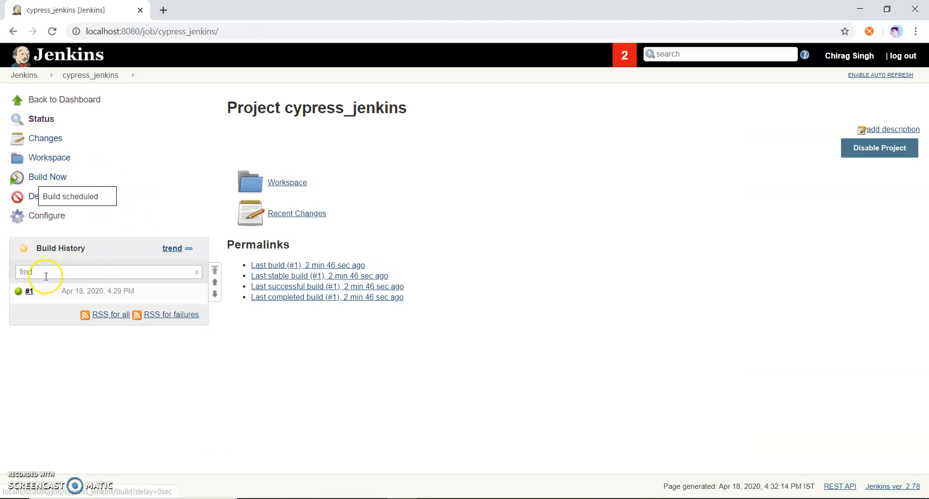
{"action": "left_click", "coordinate": [47, 176]}
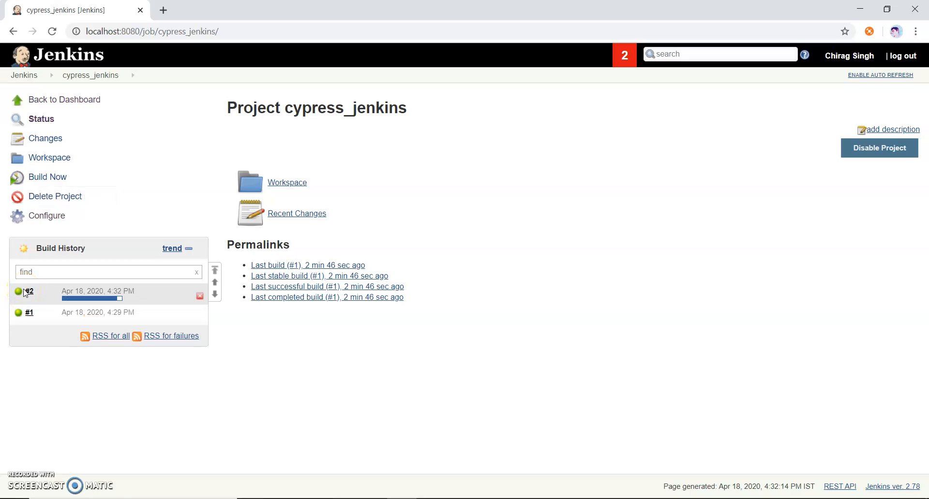
- Open running build #2 from Build History to view its console output
{"action": "left_click", "coordinate": [30, 291]}
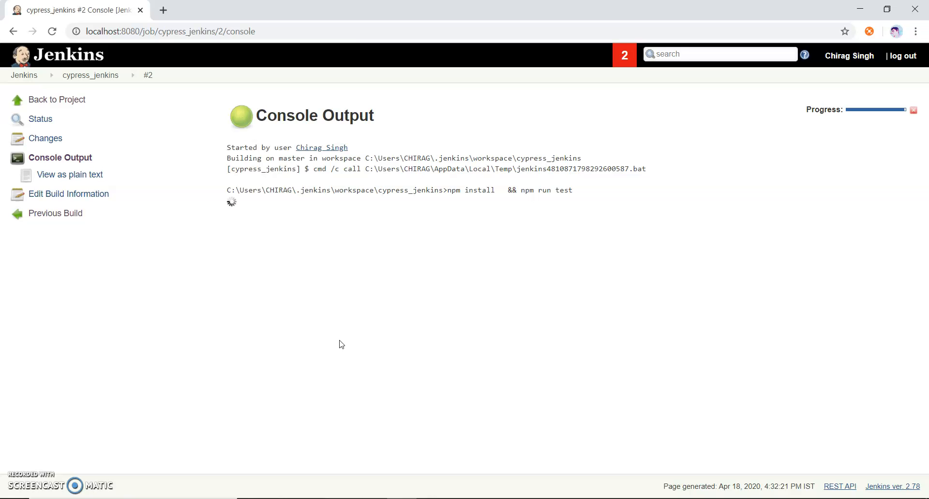
- Scroll build #2's console through the Cypress run: api spec passes 3 tests, login spec fails 1
{"action": "scroll", "scroll_direction": "down", "scroll_amount": 3}
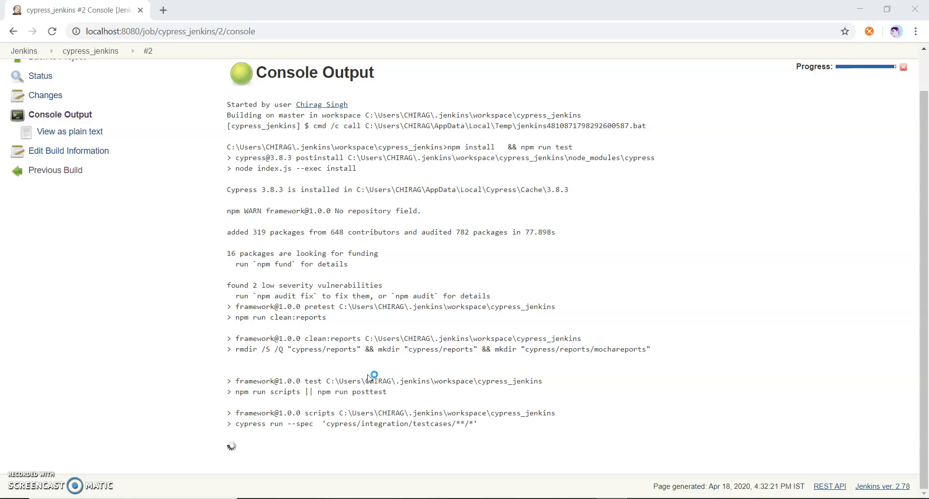
{"action": "scroll", "scroll_direction": "down", "scroll_amount": 3}
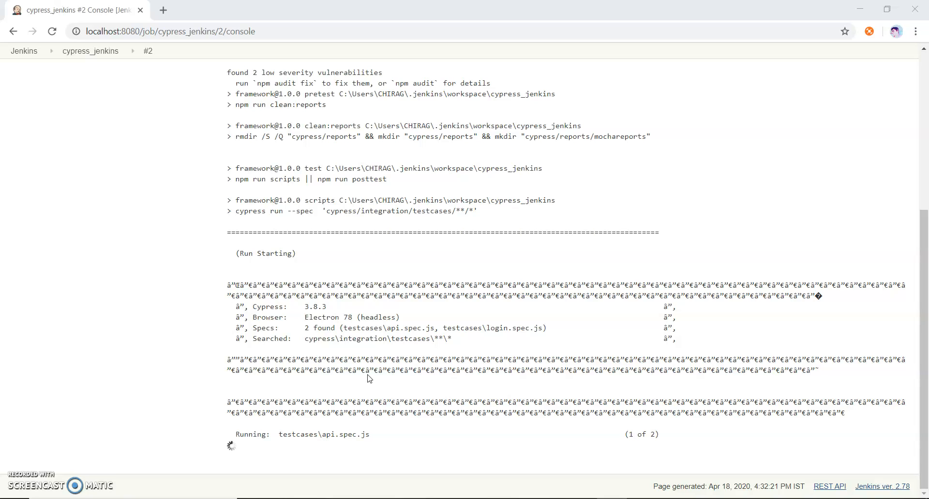
{"action": "double_click", "coordinate": [378, 317]}
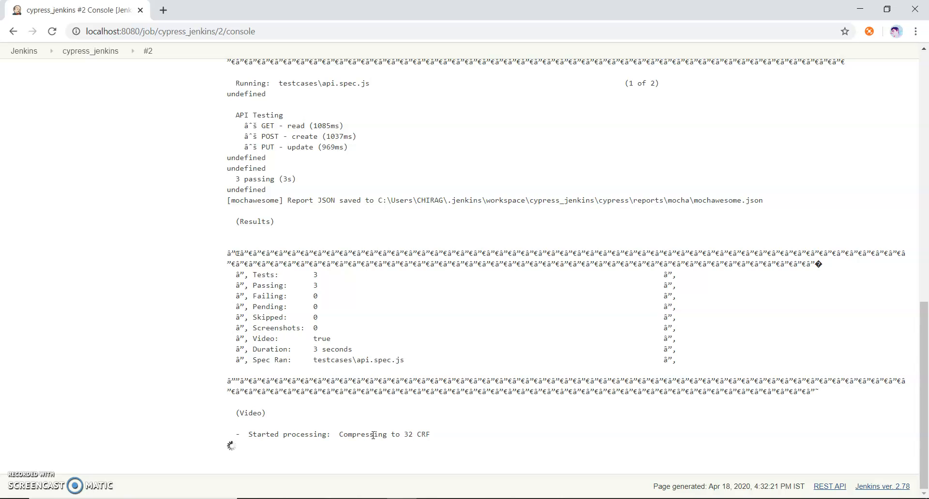
{"action": "scroll", "scroll_direction": "down", "scroll_amount": 3}
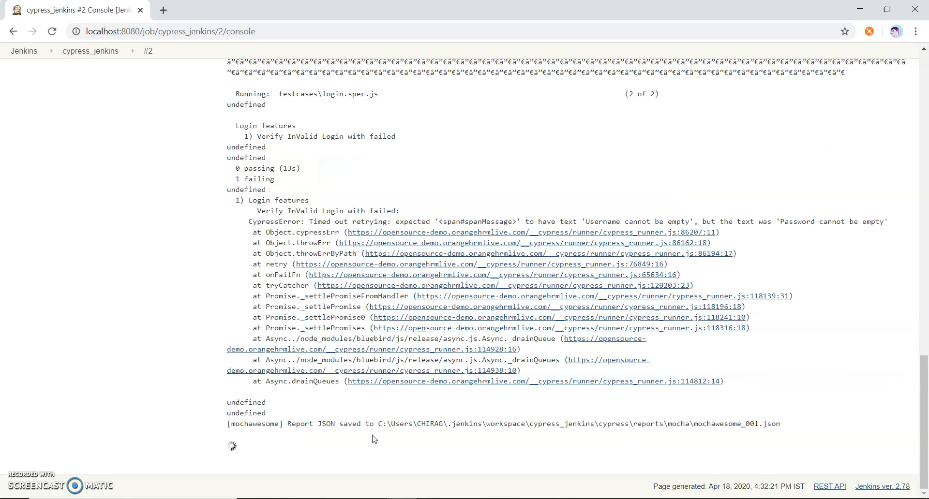
{"action": "scroll", "scroll_direction": "down", "scroll_amount": 3}
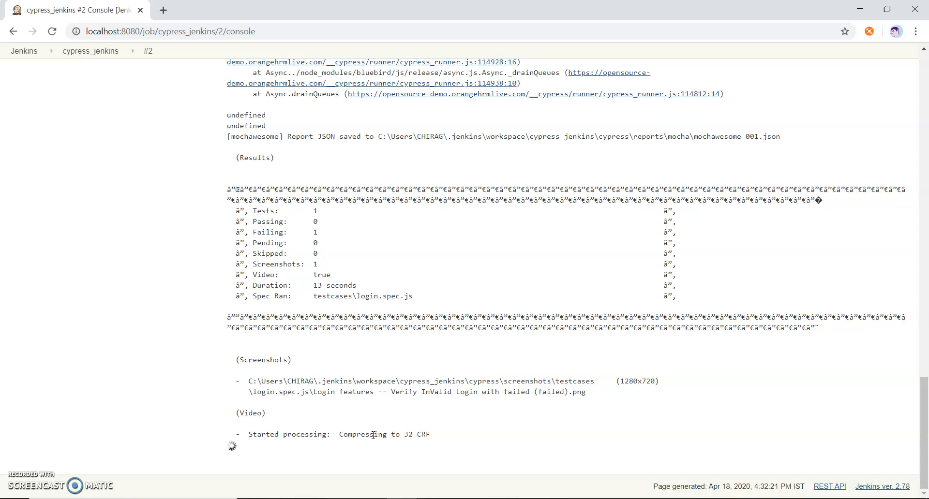
{"action": "scroll", "scroll_direction": "down", "scroll_amount": 3}
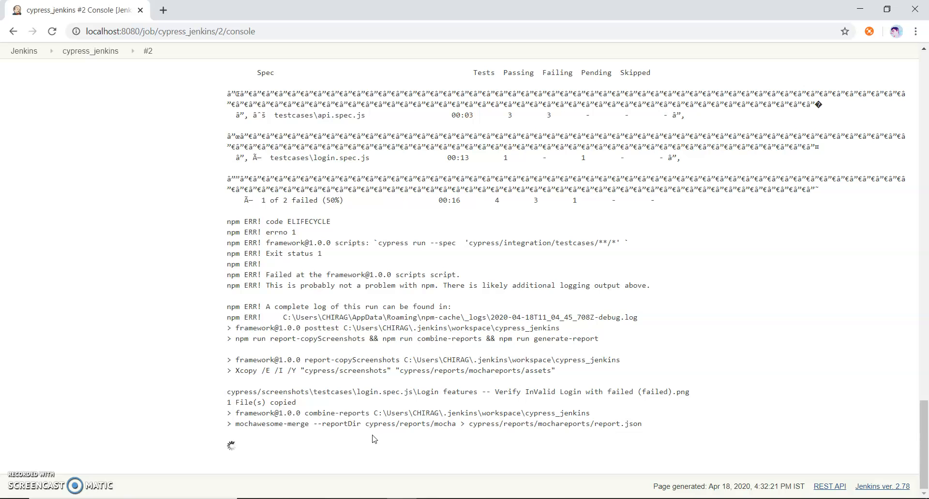
{"action": "scroll", "scroll_direction": "down", "scroll_amount": 3}
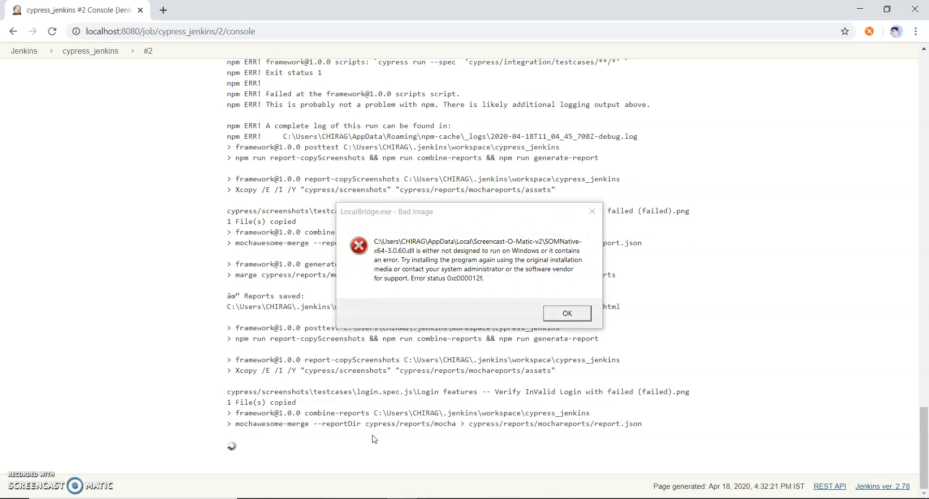
- Go back to the cypress_jenkins project page via the breadcrumb link
{"action": "left_click", "coordinate": [565, 312]}
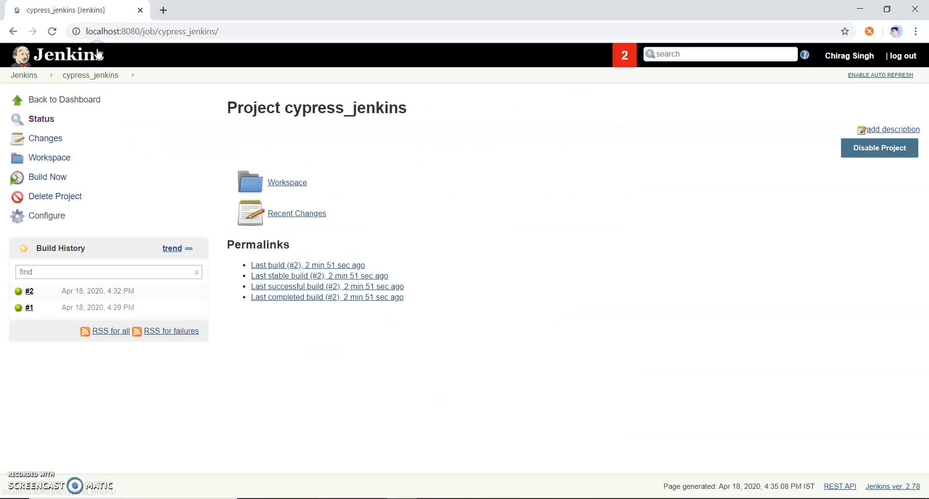
{"action": "mouse_move", "coordinate": [226, 385]}
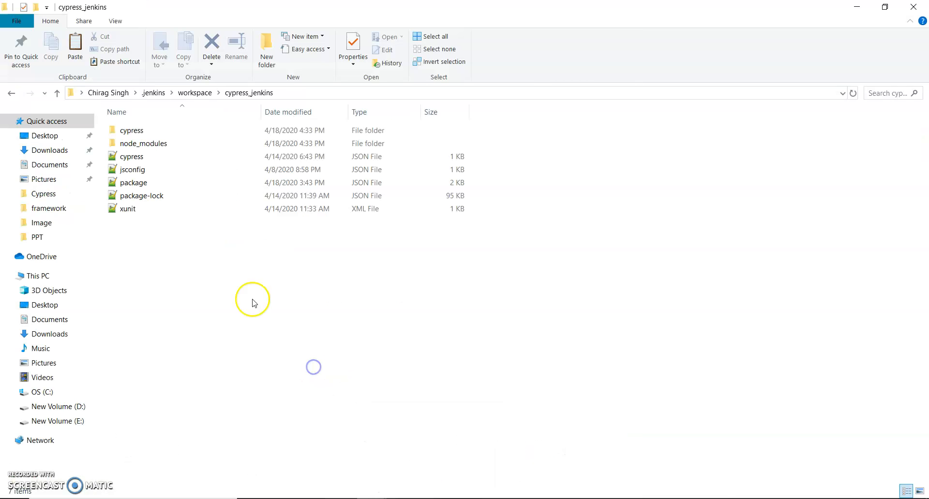
- Open report.html from cypress > reports > mochareports in the browser
{"action": "left_click", "coordinate": [145, 144]}
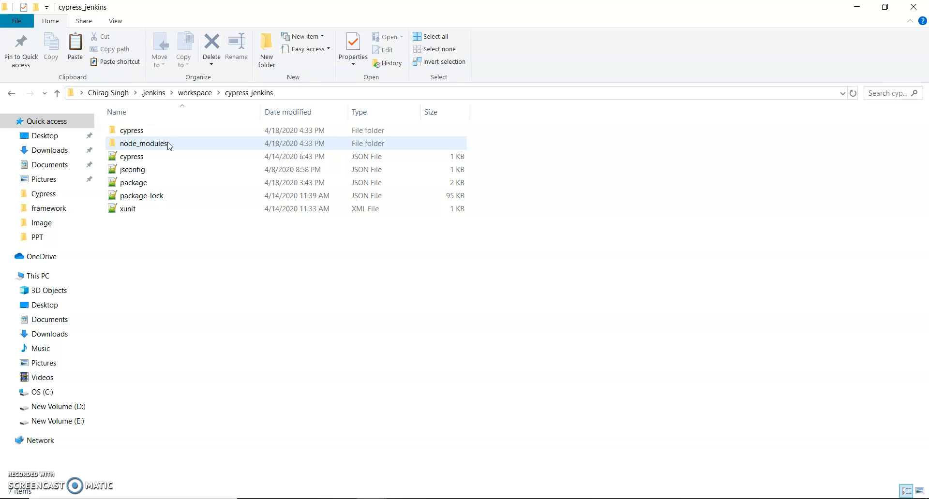
{"action": "mouse_move", "coordinate": [145, 143]}
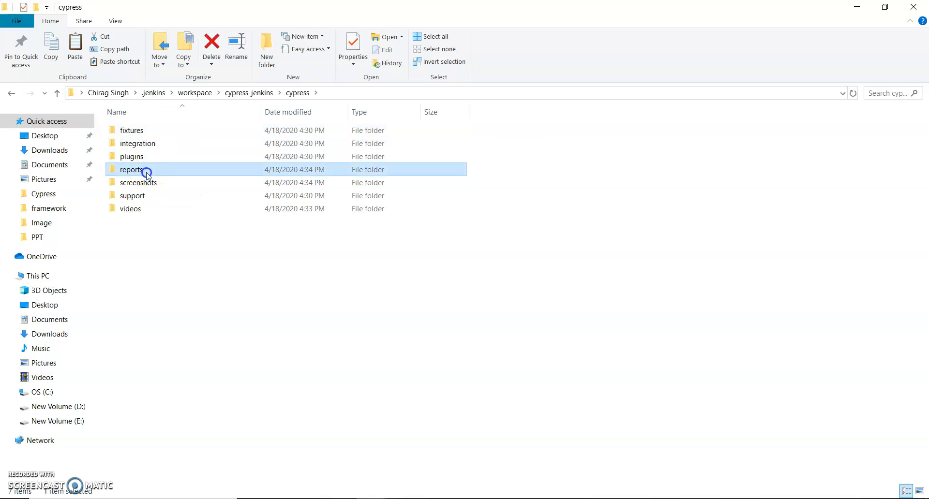
{"action": "double_click", "coordinate": [131, 169]}
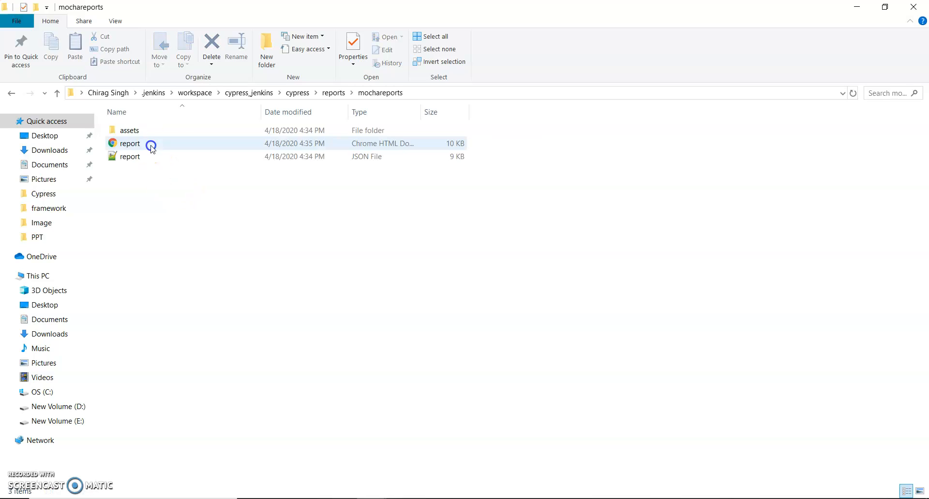
{"action": "left_click", "coordinate": [129, 143]}
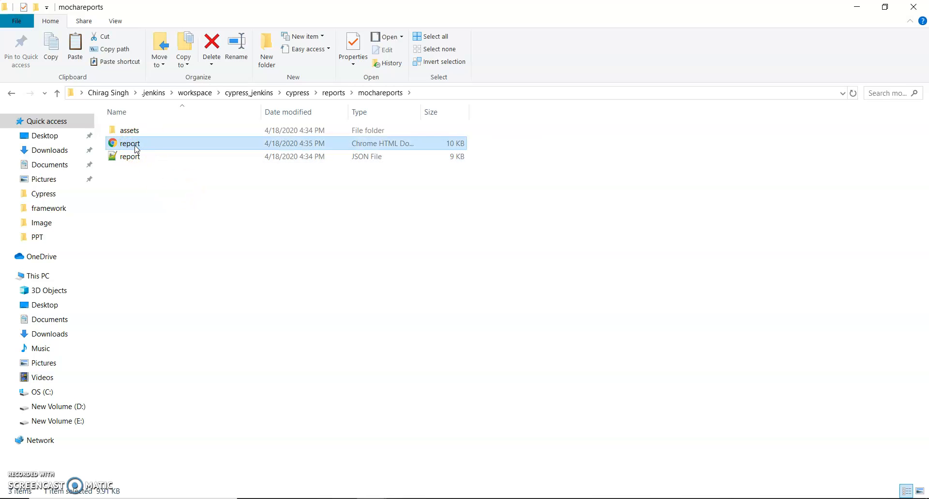
{"action": "double_click", "coordinate": [129, 143]}
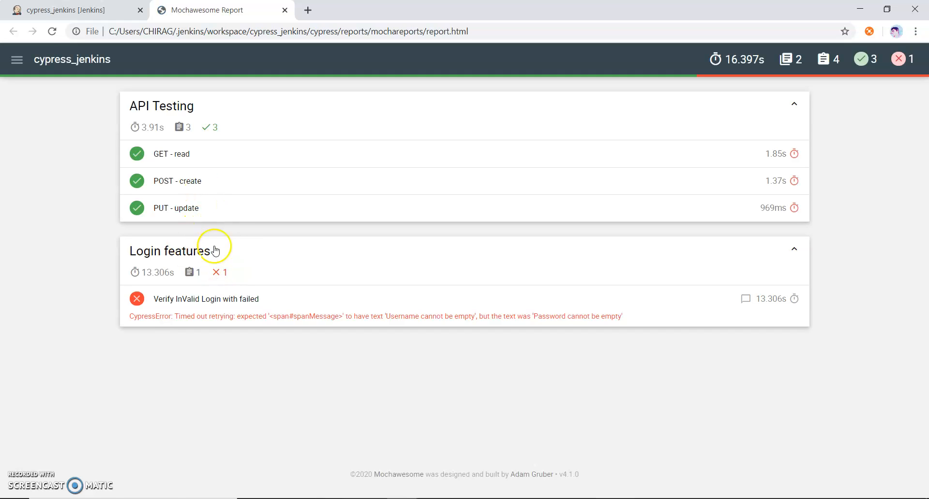
- Review the failing login test's error stack and screenshot, then return to cypress_jenkins
{"action": "left_click", "coordinate": [206, 299]}
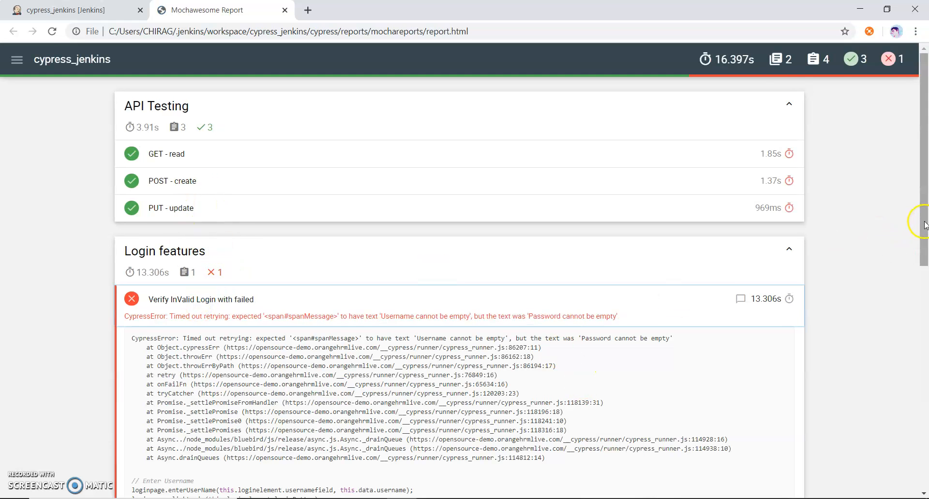
{"action": "scroll", "scroll_direction": "down", "scroll_amount": 3}
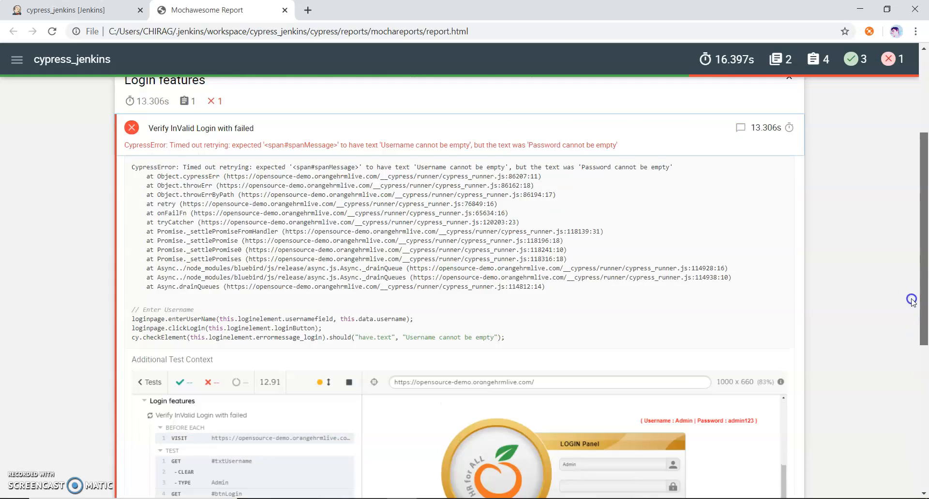
{"action": "scroll", "scroll_direction": "down", "scroll_amount": 3}
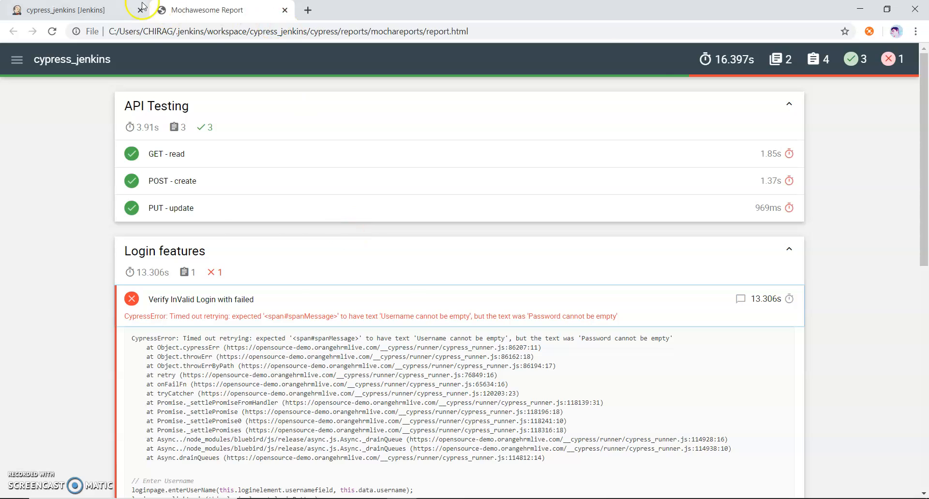
{"action": "left_click", "coordinate": [66, 10]}
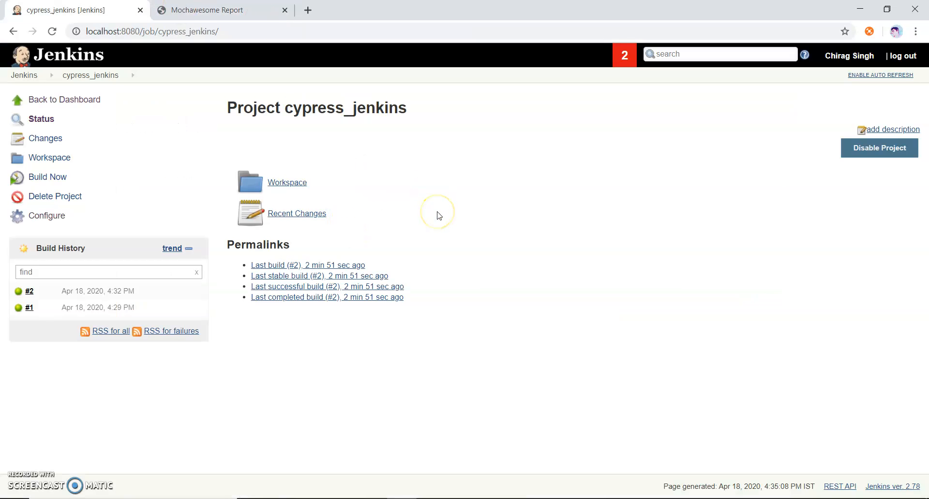